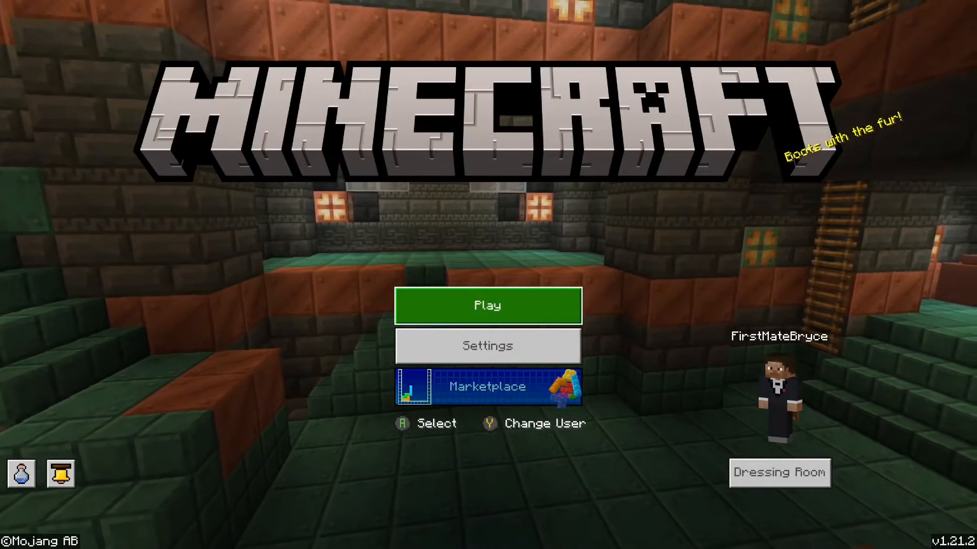
- Go to Play and bring up the edit page for the Shifty Shafts Realm
click(487, 305)
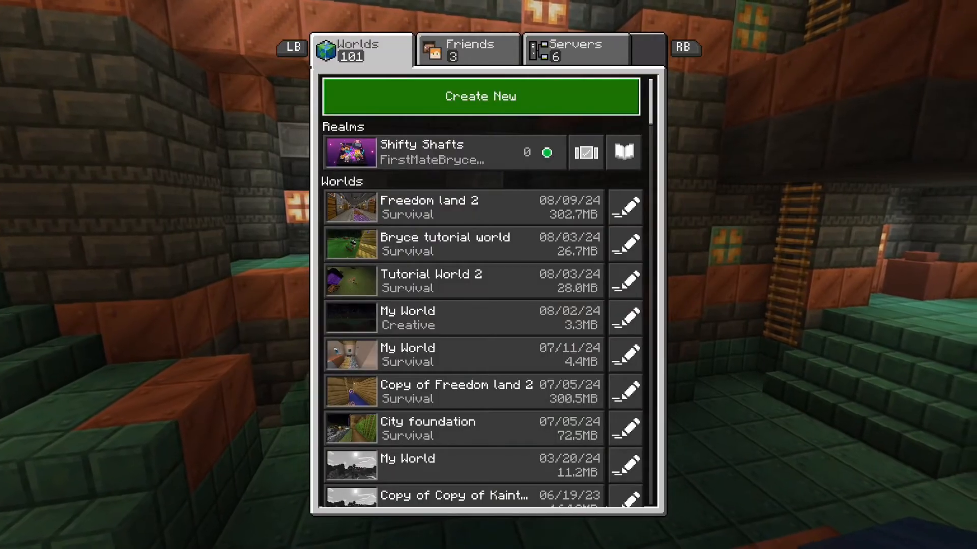
click(437, 152)
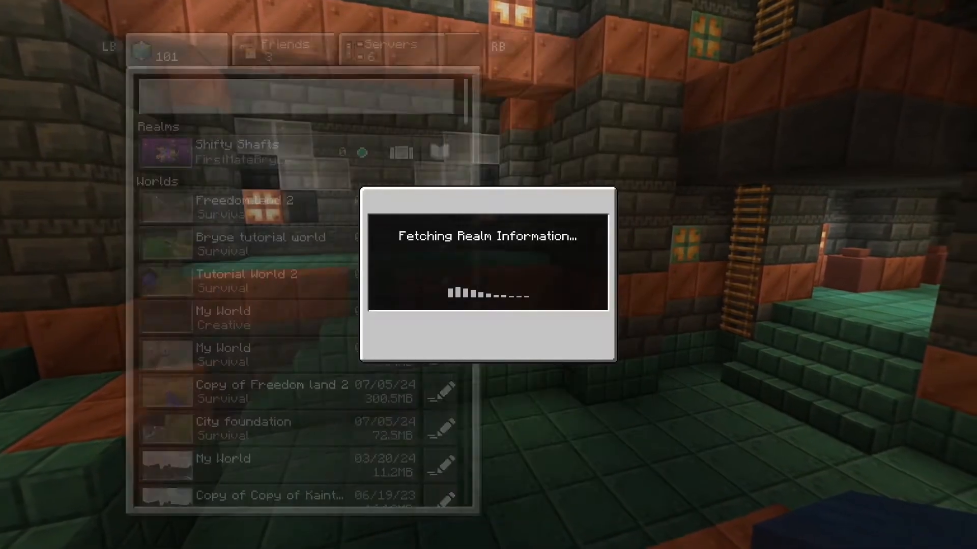
click(237, 153)
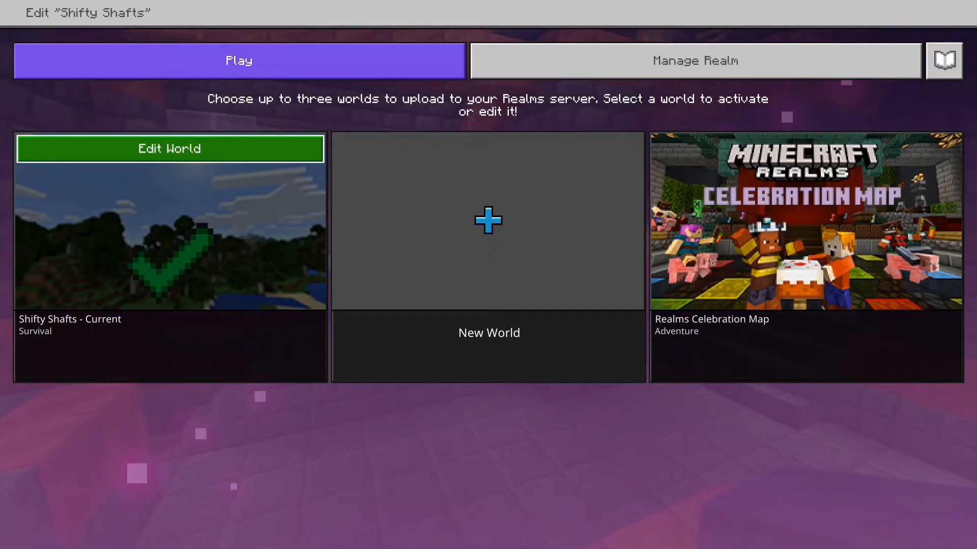
- Edit the Shifty Shafts - Current slot and show its Backups list
click(169, 148)
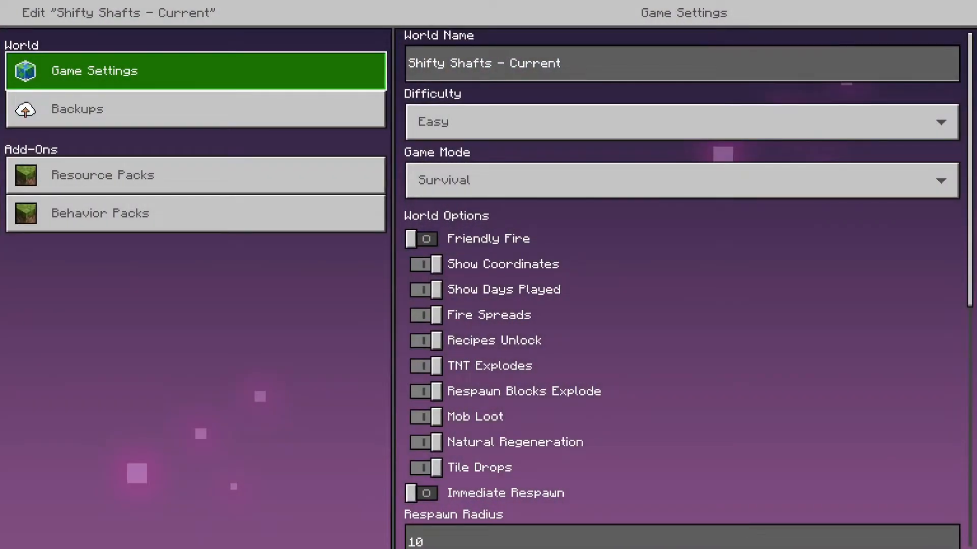
click(195, 109)
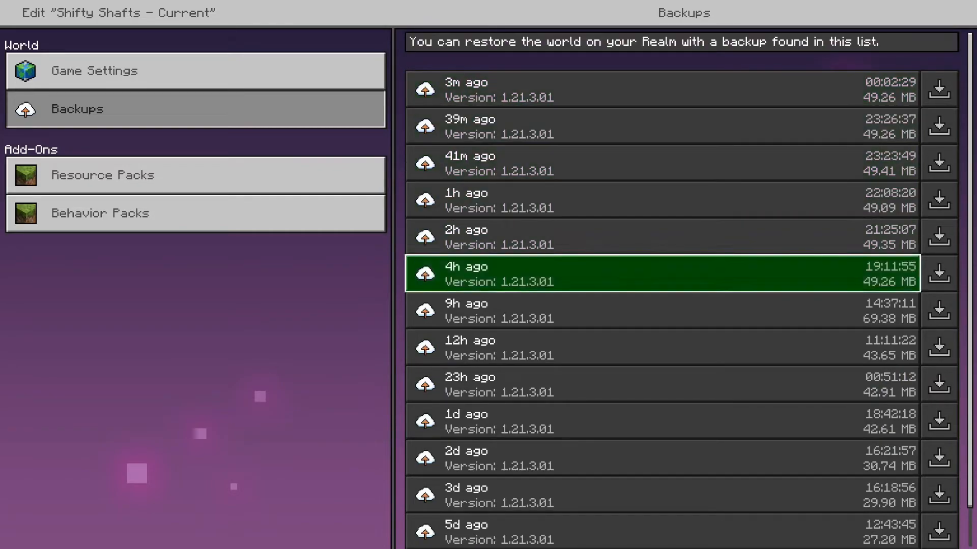
click(623, 89)
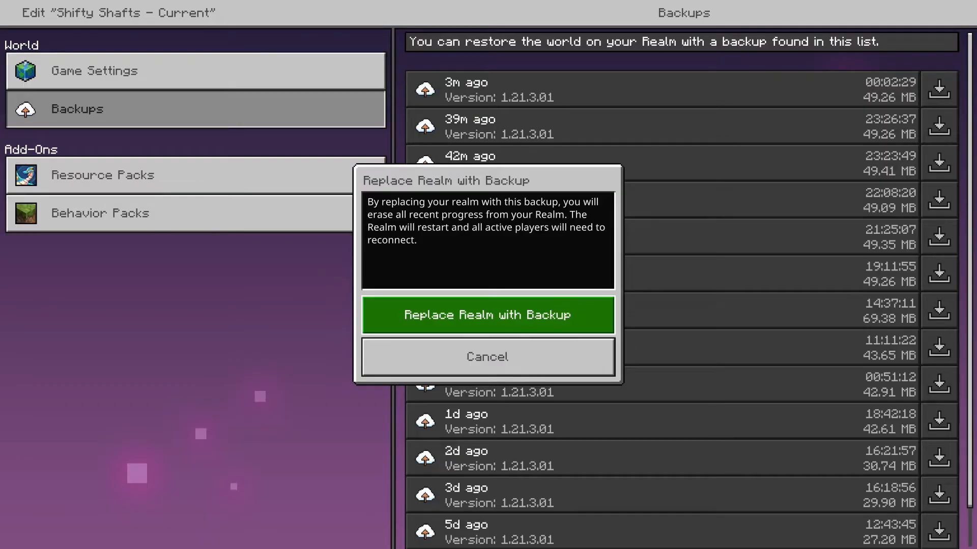
click(488, 356)
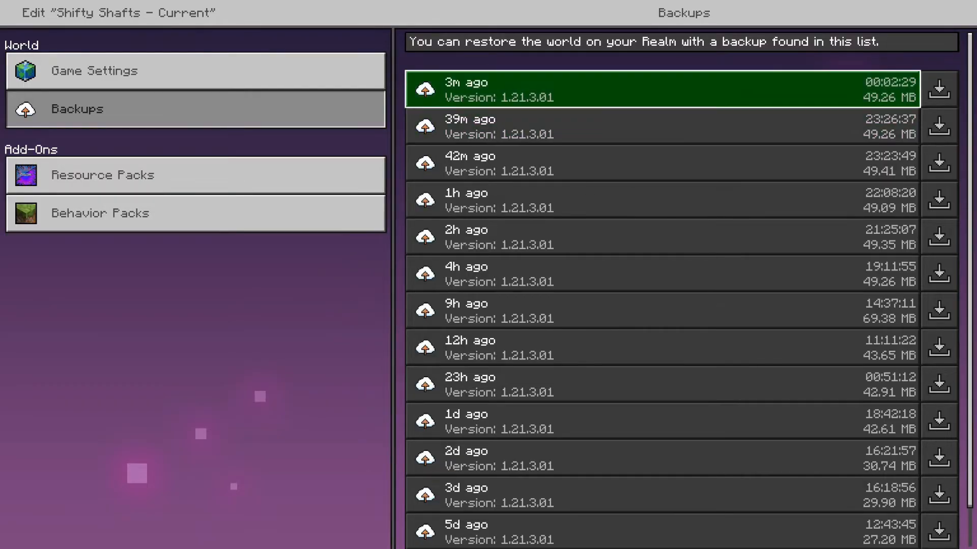
- Download the 3m-ago backup as a local Shifty Shafts world
click(937, 87)
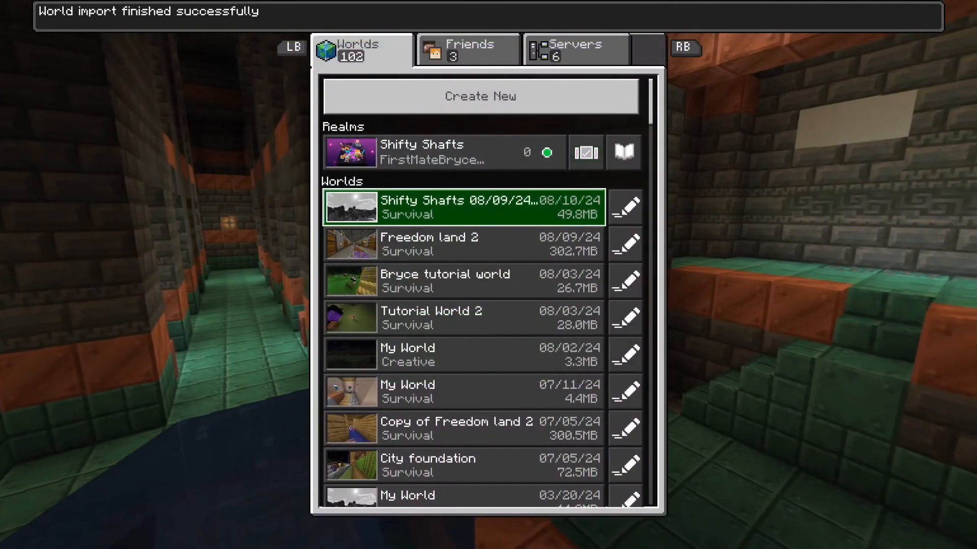
click(461, 281)
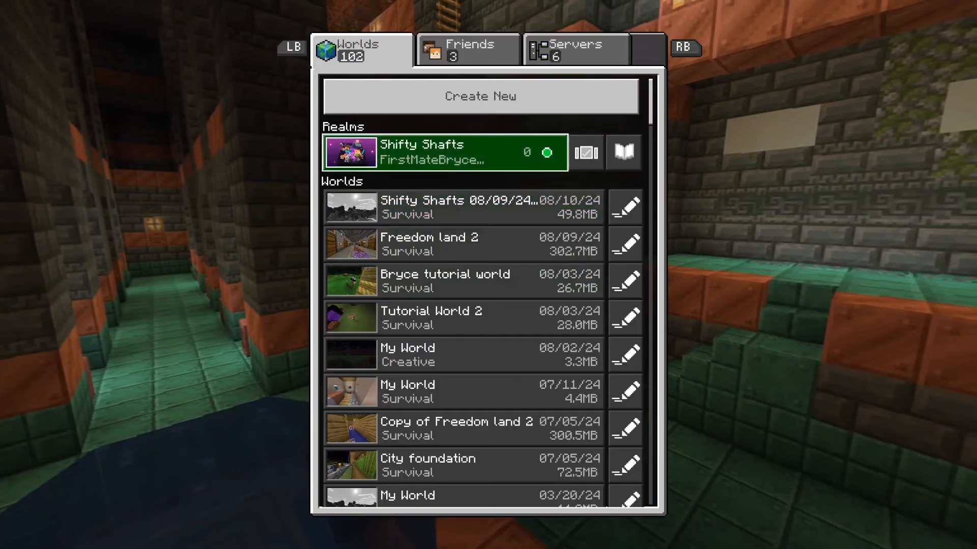
mouse_move(625, 206)
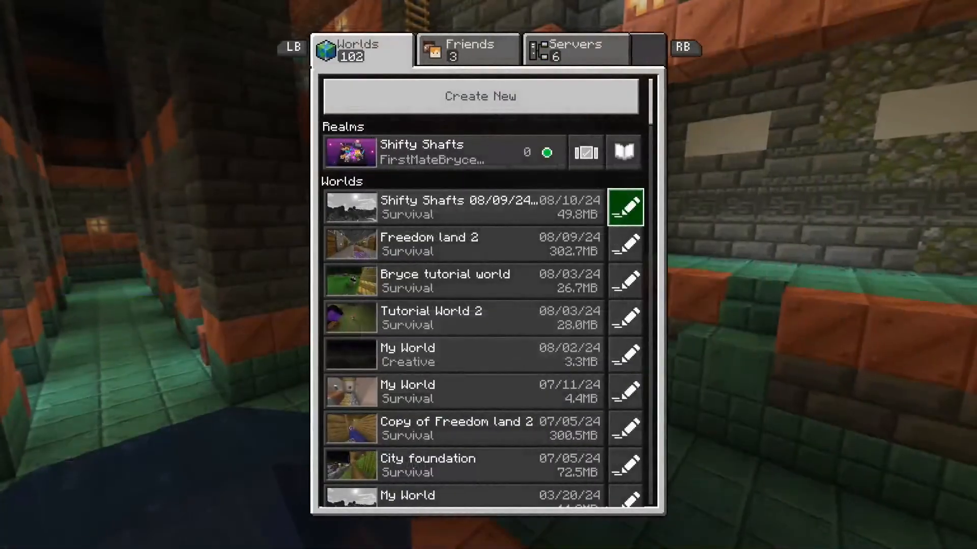
click(461, 281)
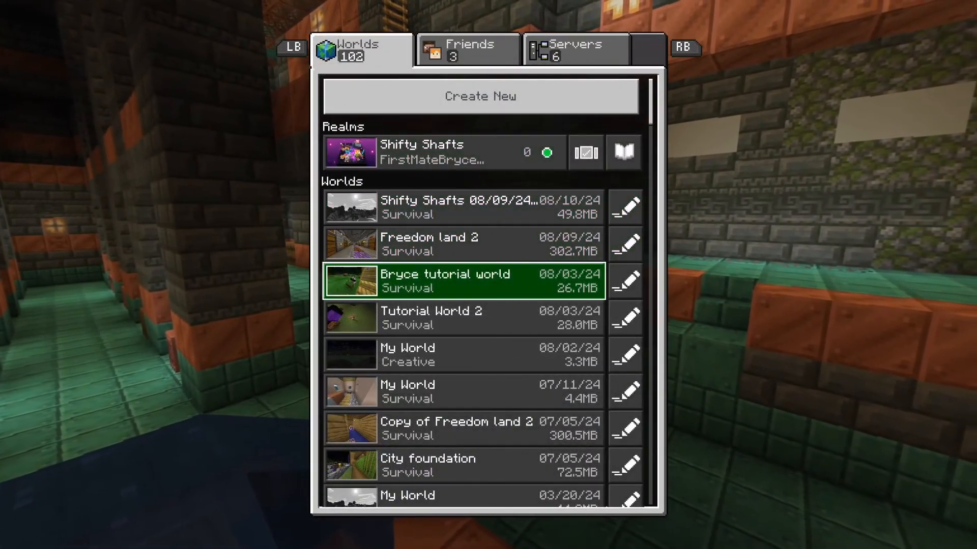
click(460, 318)
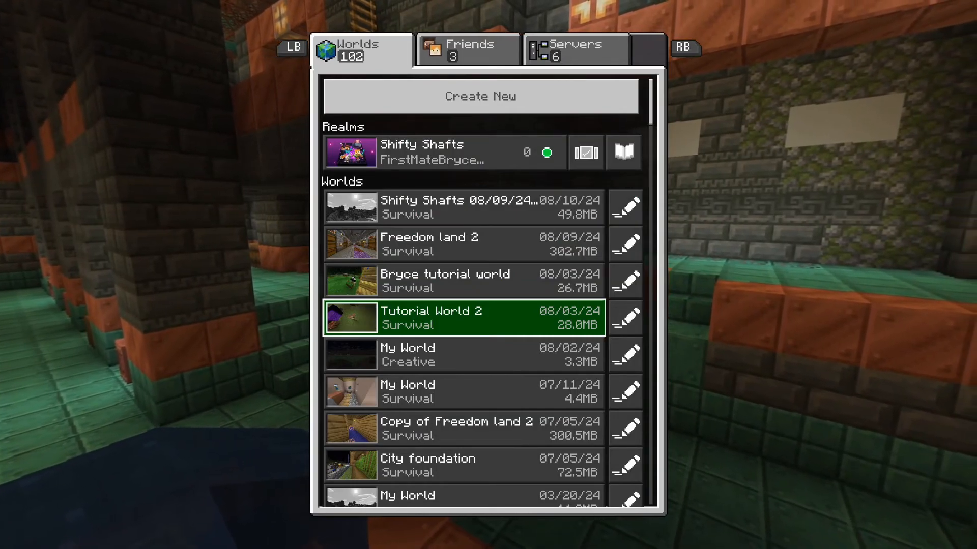